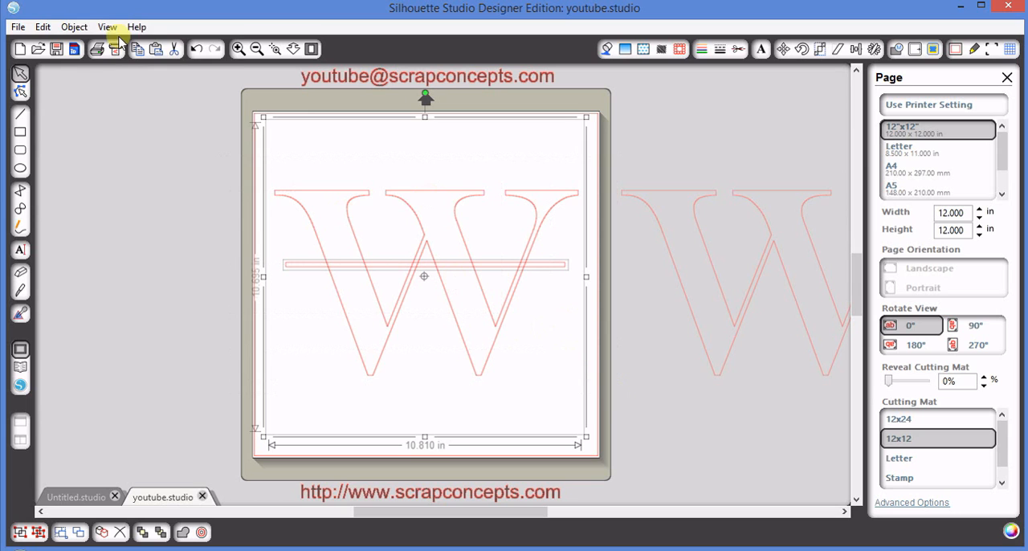
Step: Subtract the selected rectangle from the W via Object > Modify > Subtract
{"action": "left_click", "coordinate": [74, 26]}
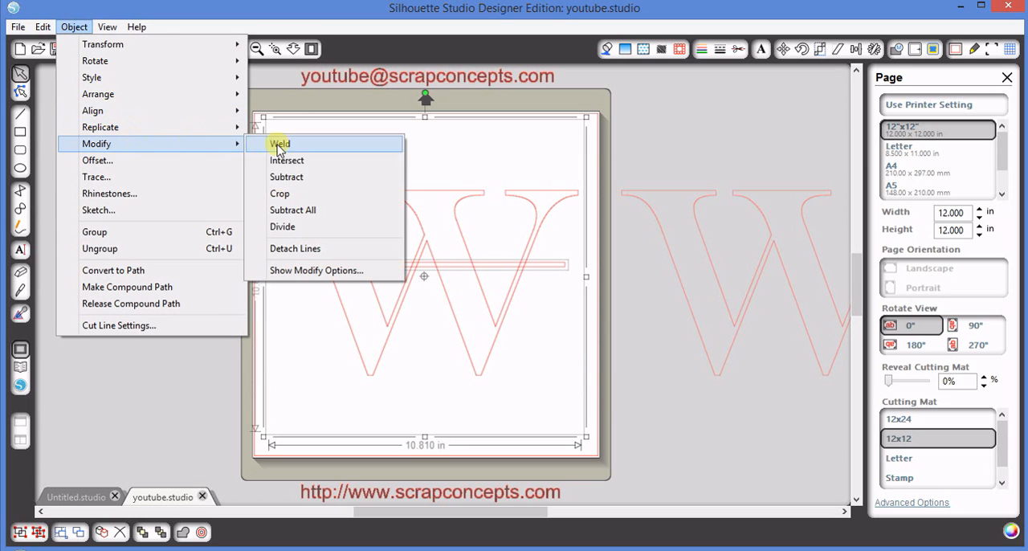
{"action": "left_click", "coordinate": [280, 143]}
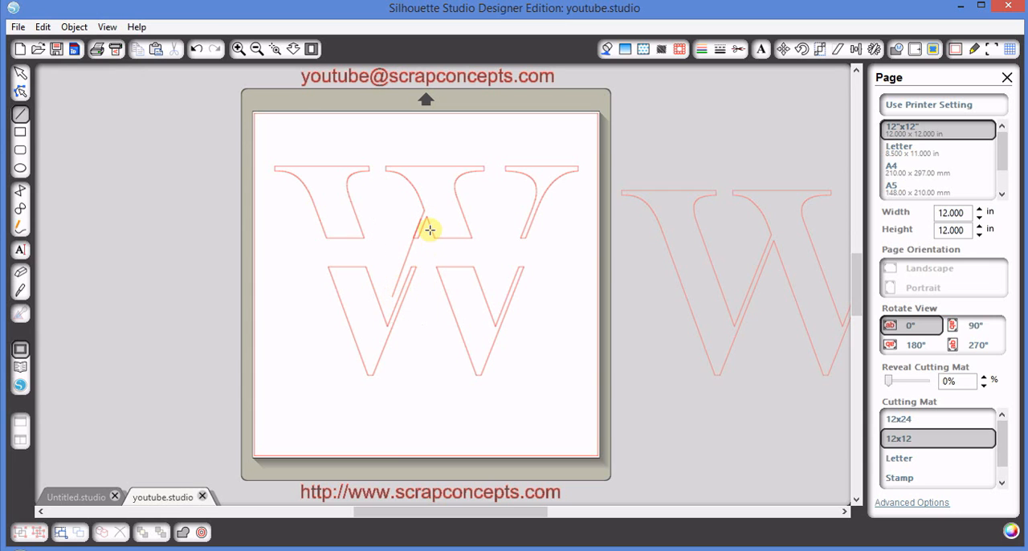
Step: Drag the lower piece of the split W to reposition it
{"action": "left_click_drag", "start_coordinate": [430, 228], "coordinate": [460, 305]}
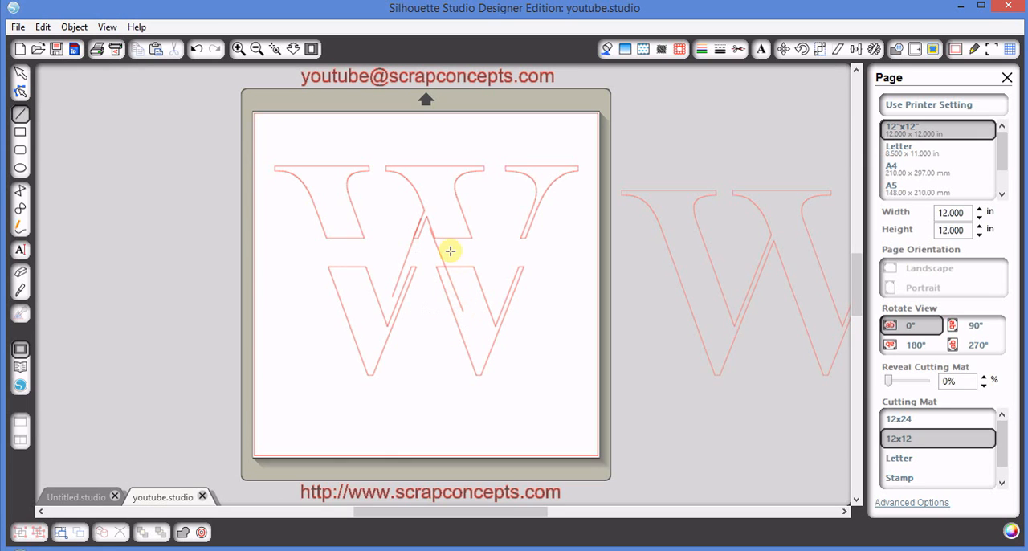
{"action": "mouse_move", "coordinate": [270, 295]}
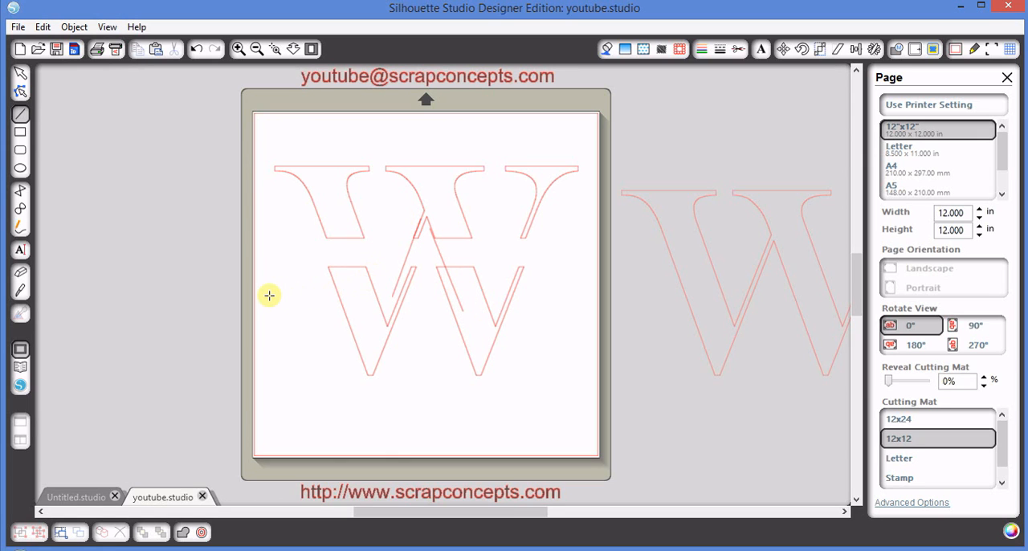
{"action": "mouse_move", "coordinate": [270, 257]}
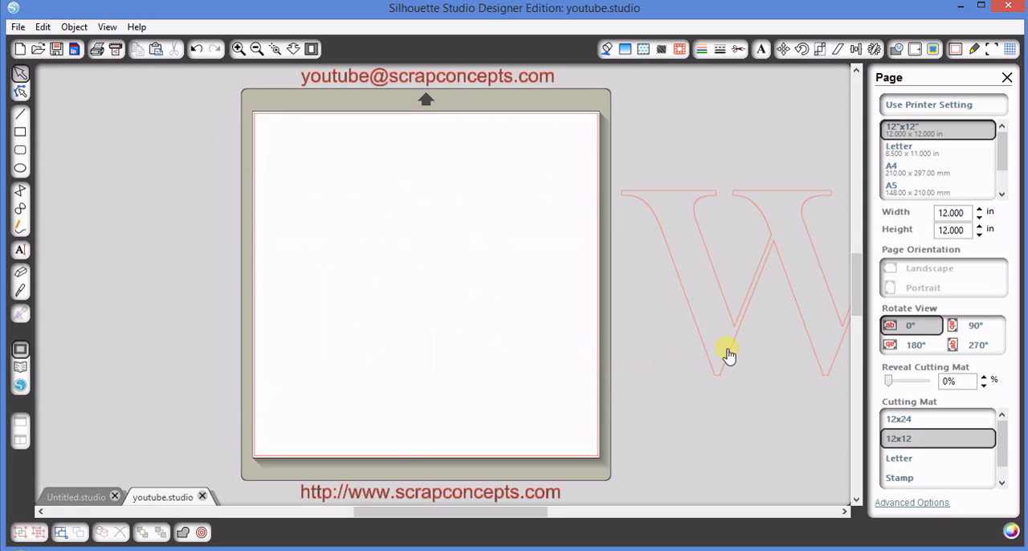
Step: Move the spare whole W from the right workspace onto the cutting mat
{"action": "left_click_drag", "start_coordinate": [726, 350], "coordinate": [384, 293]}
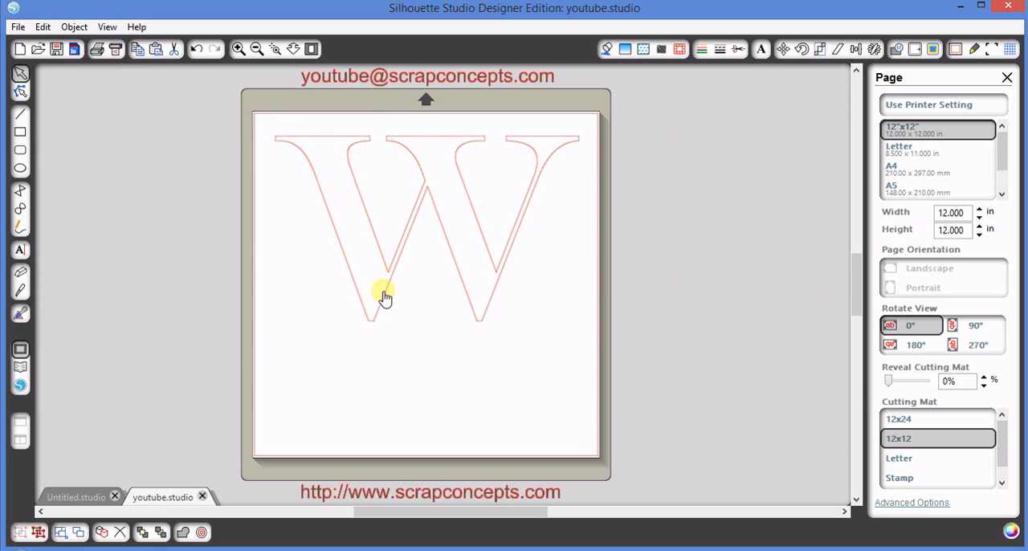
{"action": "left_click", "coordinate": [384, 295]}
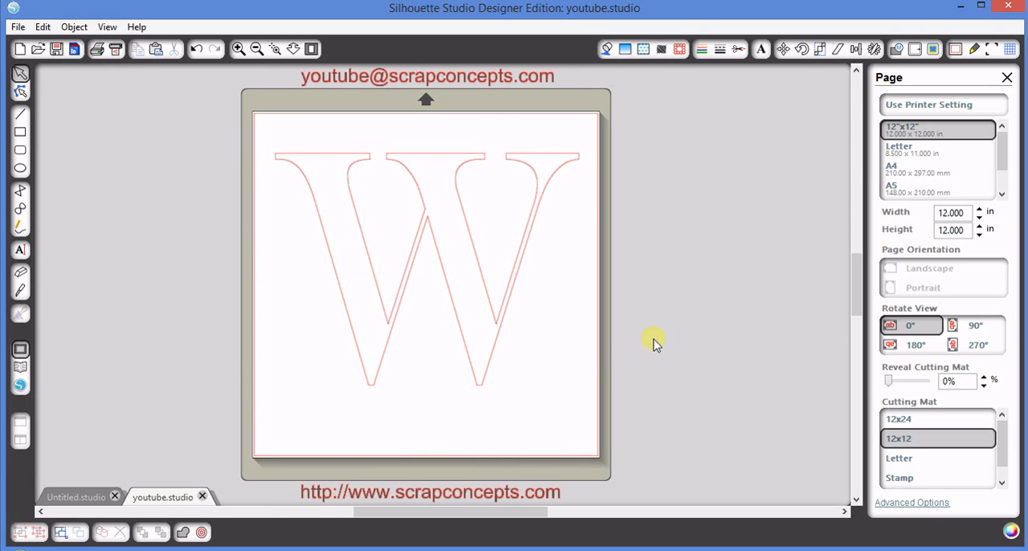
{"action": "mouse_move", "coordinate": [402, 320]}
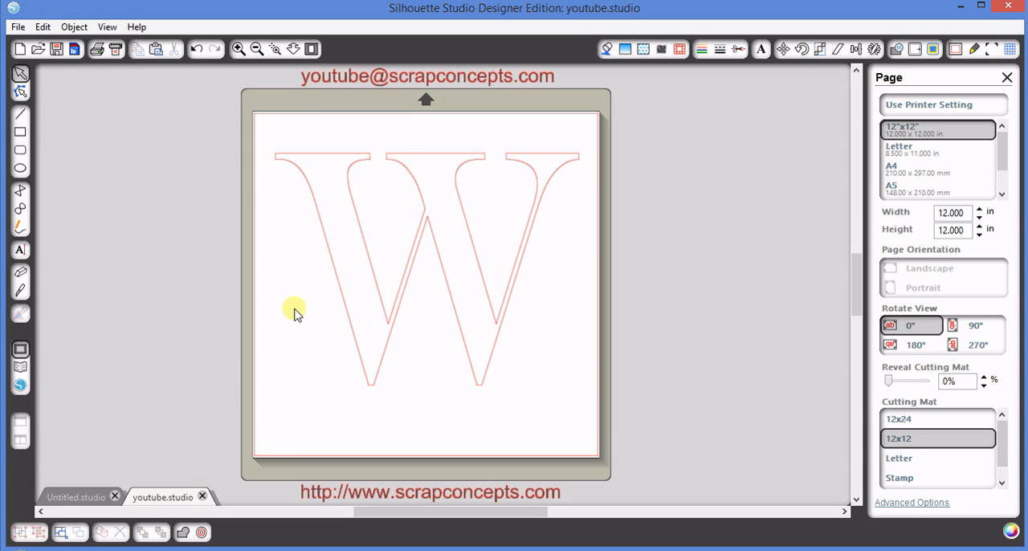
{"action": "mouse_move", "coordinate": [199, 233]}
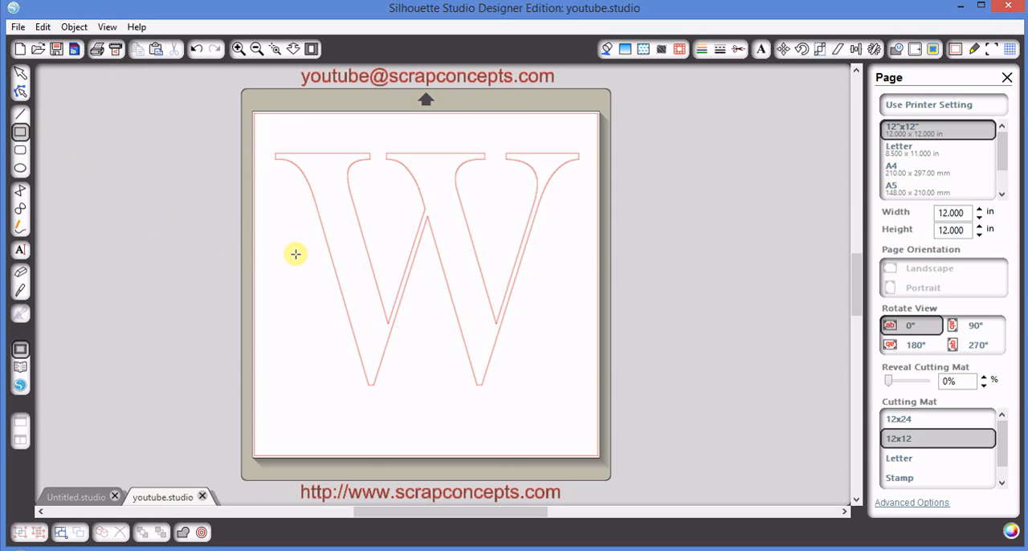
Step: Draw a thin horizontal bar across the W's middle and select both shapes
{"action": "left_click_drag", "start_coordinate": [296, 254], "coordinate": [550, 283]}
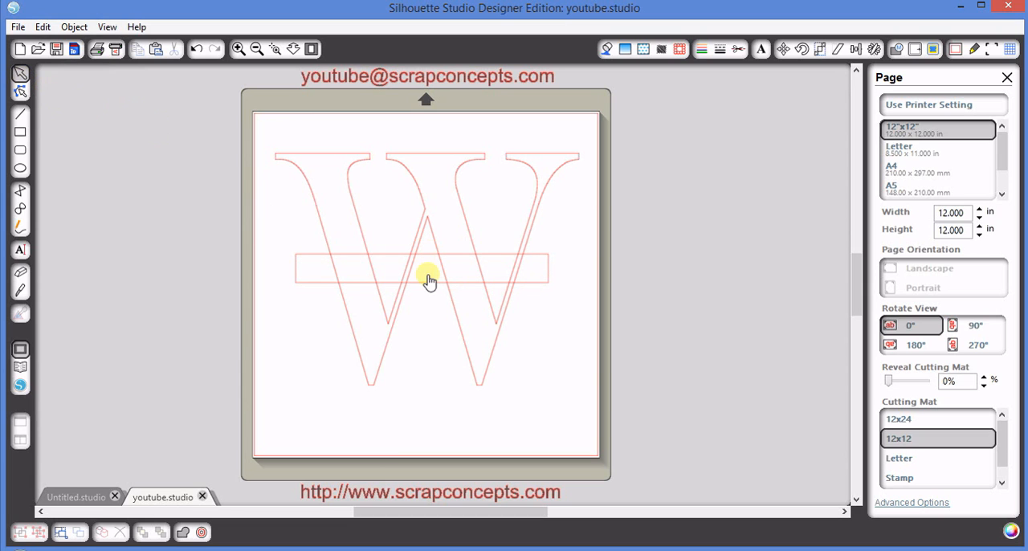
{"action": "left_click", "coordinate": [424, 268]}
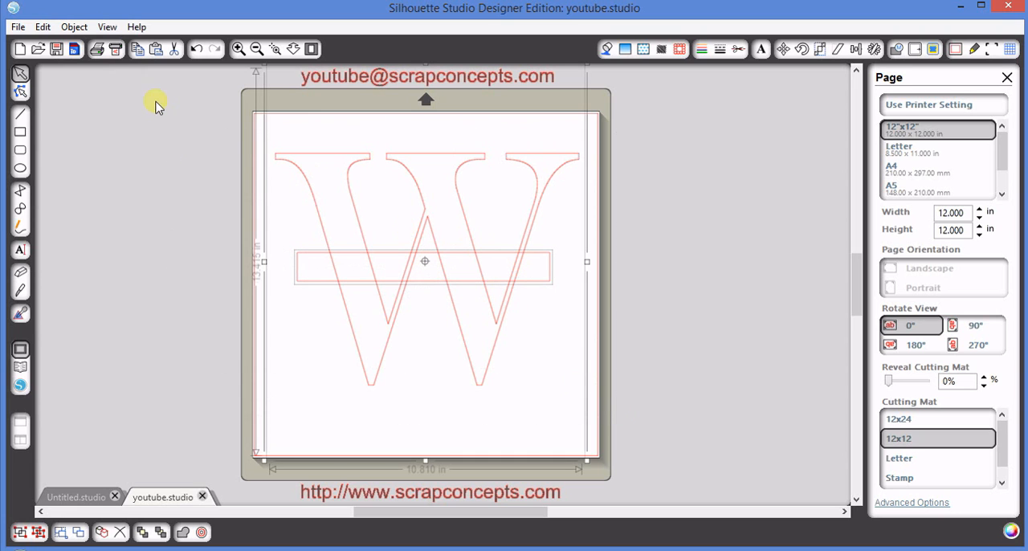
Step: Bring up the Object menu's Modify commands to subtract the bar from the W
{"action": "left_click", "coordinate": [74, 26]}
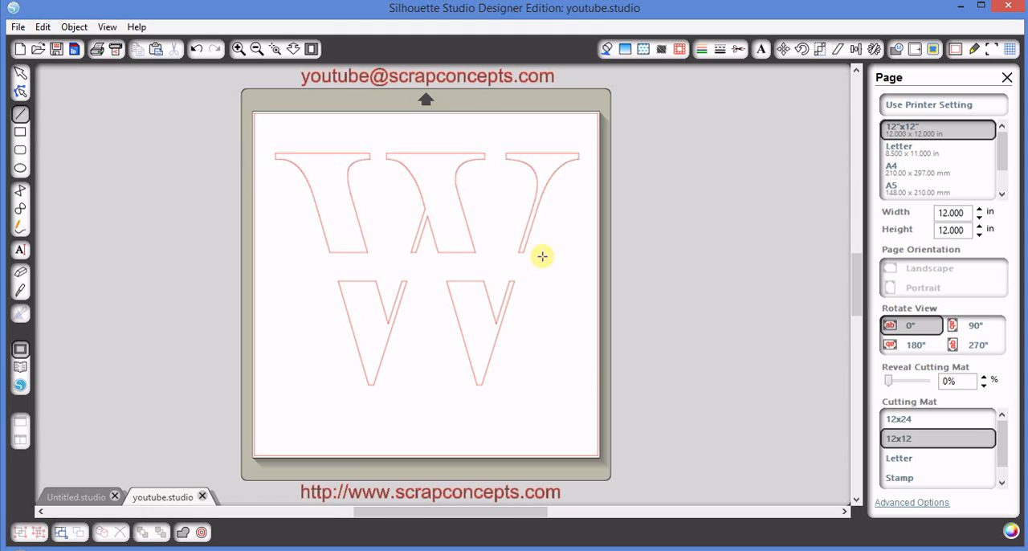
{"action": "mouse_move", "coordinate": [419, 228]}
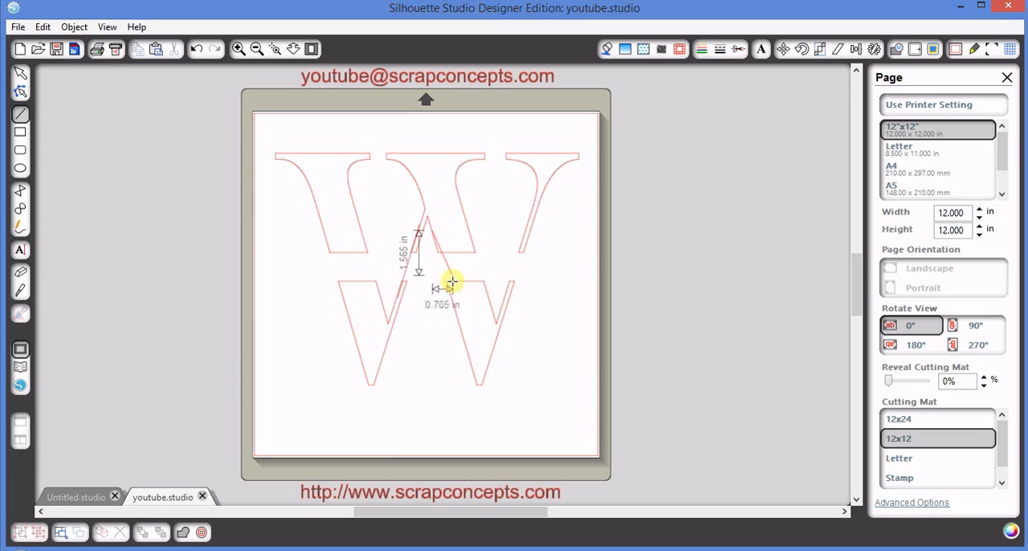
{"action": "mouse_move", "coordinate": [627, 279]}
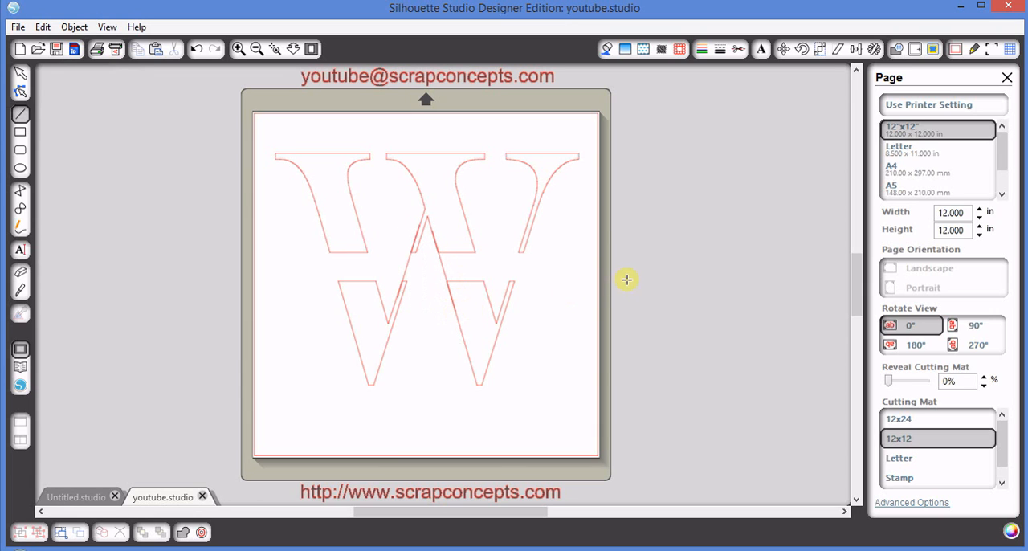
{"action": "mouse_move", "coordinate": [704, 265]}
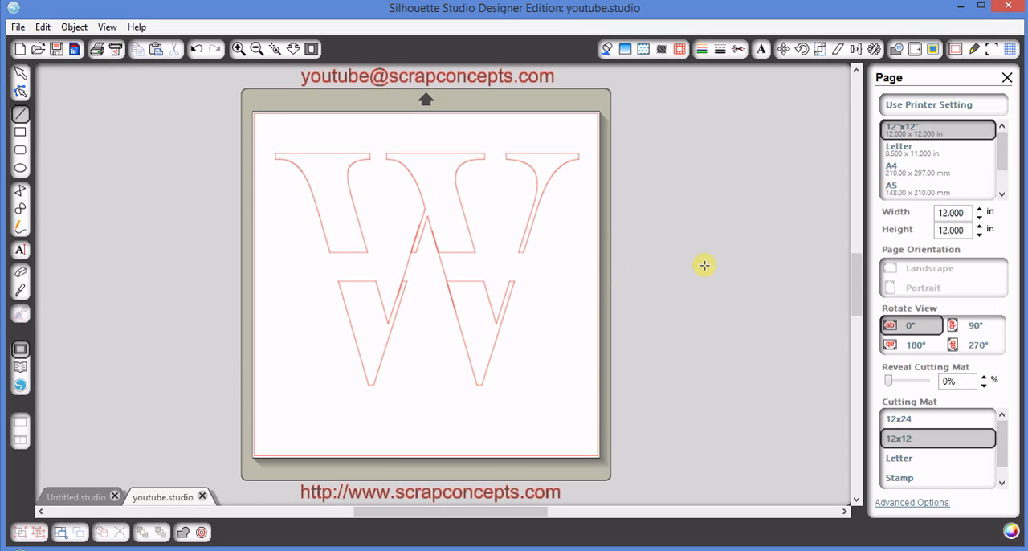